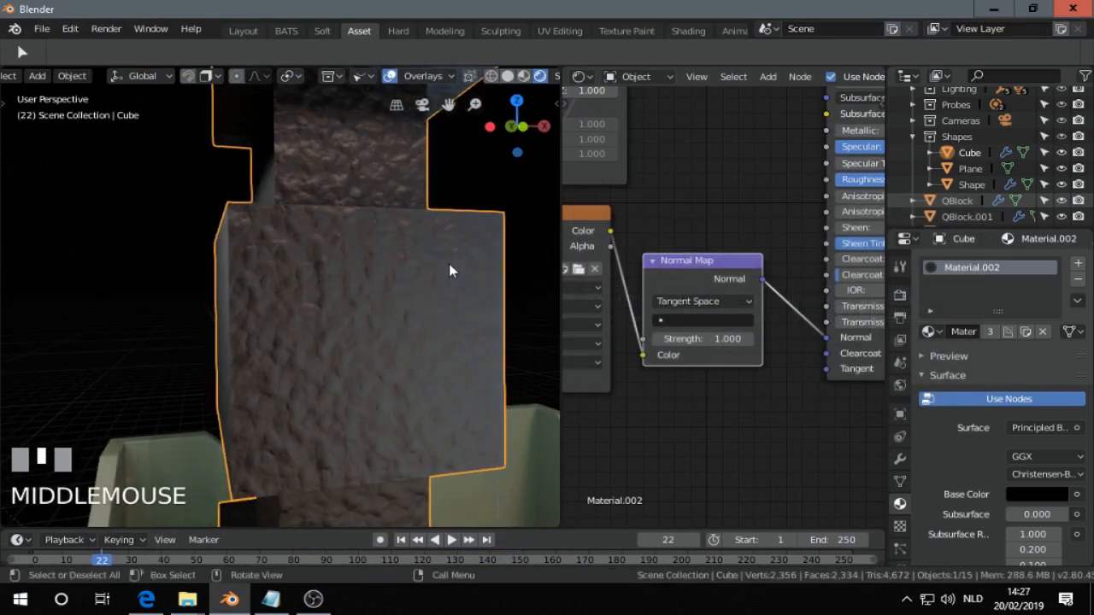
# - Duplicate the normal-mapped cube with Shift+D, creating Cube.001 beside the original
pyautogui.moveTo(453, 273); pyautogui.dragTo(379, 248)
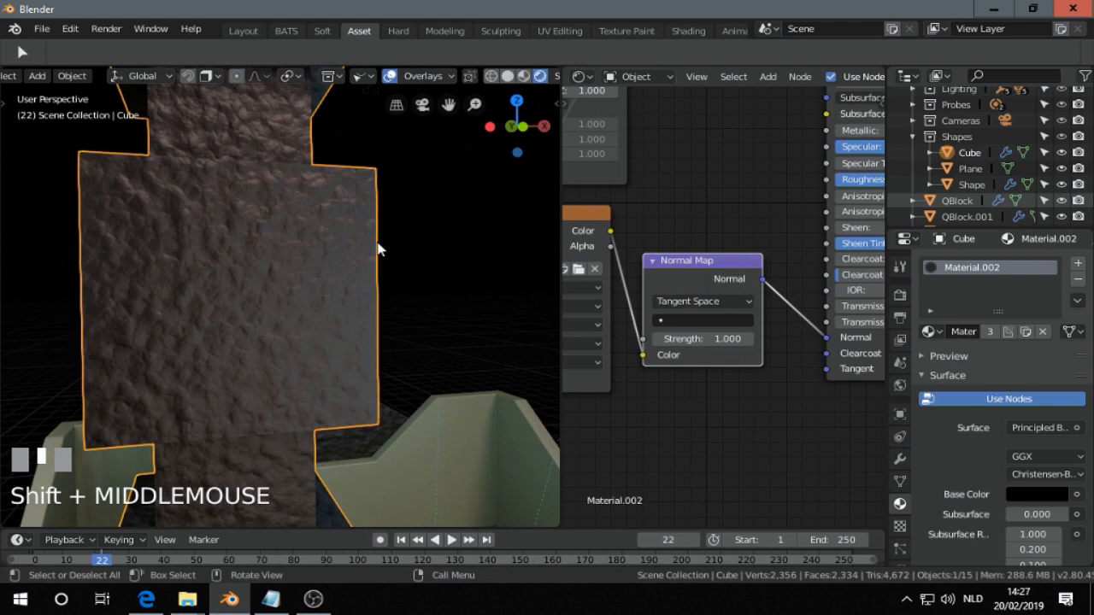
pyautogui.press('shift+d')
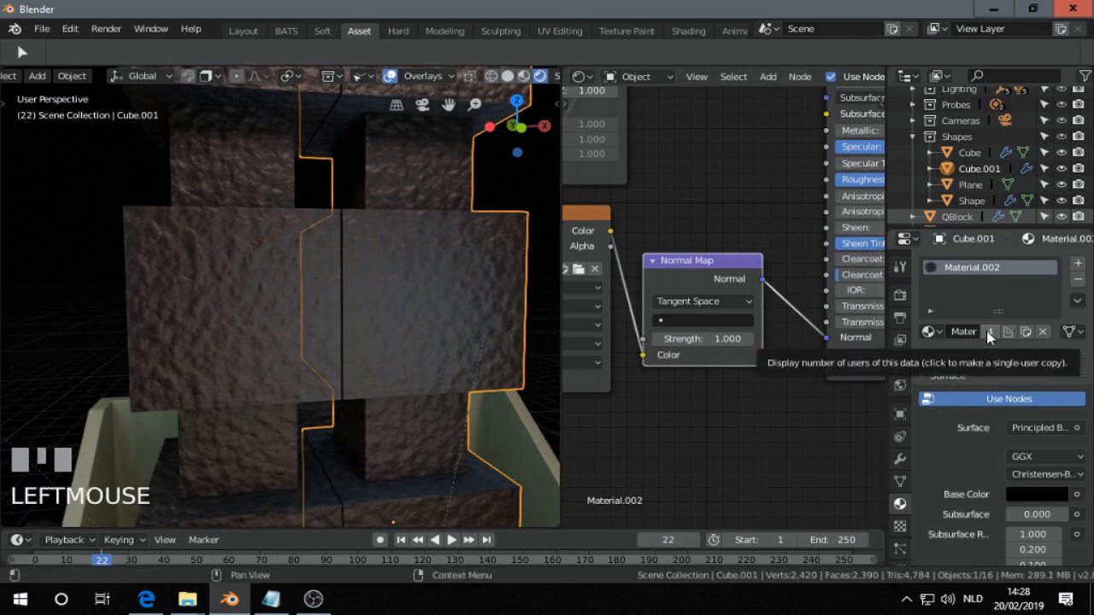
# - Make Cube.001's material a single-user copy and place a new Bump node in its shader graph
pyautogui.click(990, 332)
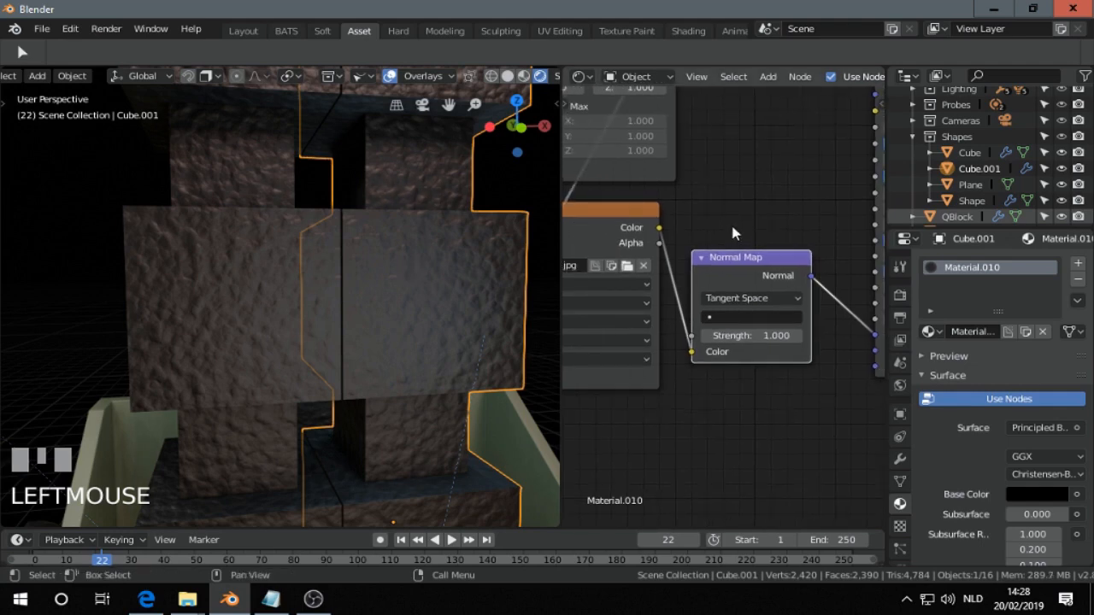
pyautogui.moveTo(739, 264)
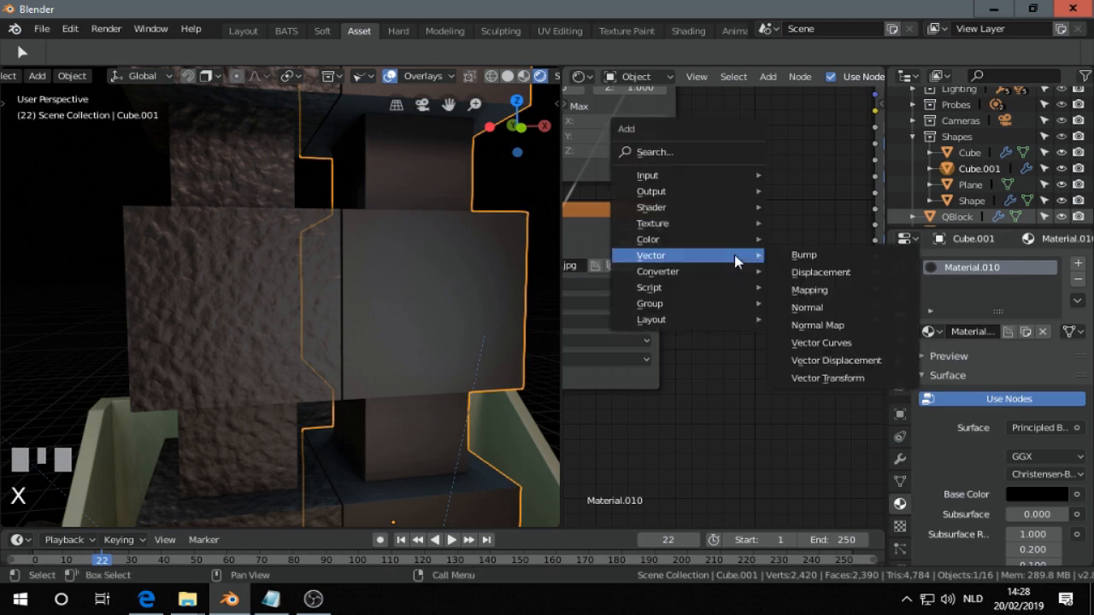
pyautogui.click(804, 255)
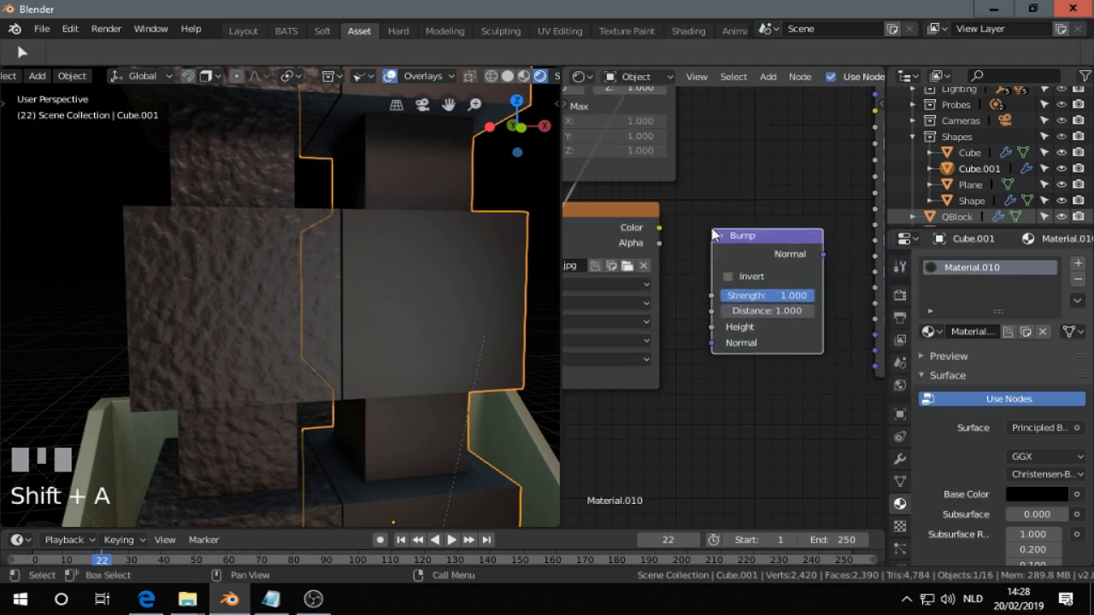
pyautogui.moveTo(658, 232); pyautogui.dragTo(736, 316)
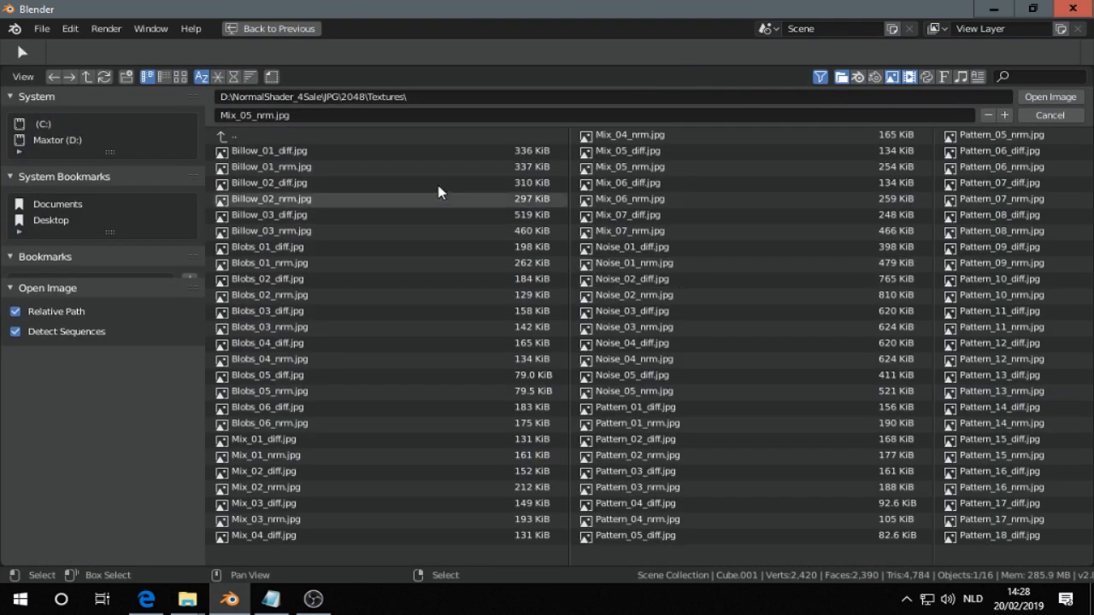
pyautogui.moveTo(181, 77)
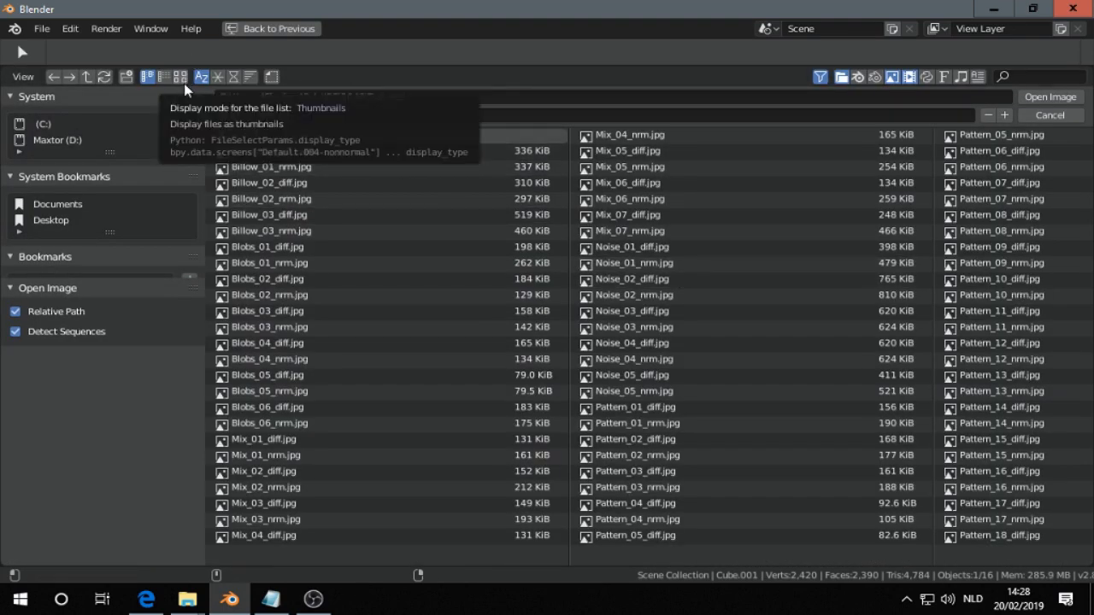
# - Load Mix_05_diff.jpg from the textures folder as the Bump node's height image
pyautogui.click(181, 77)
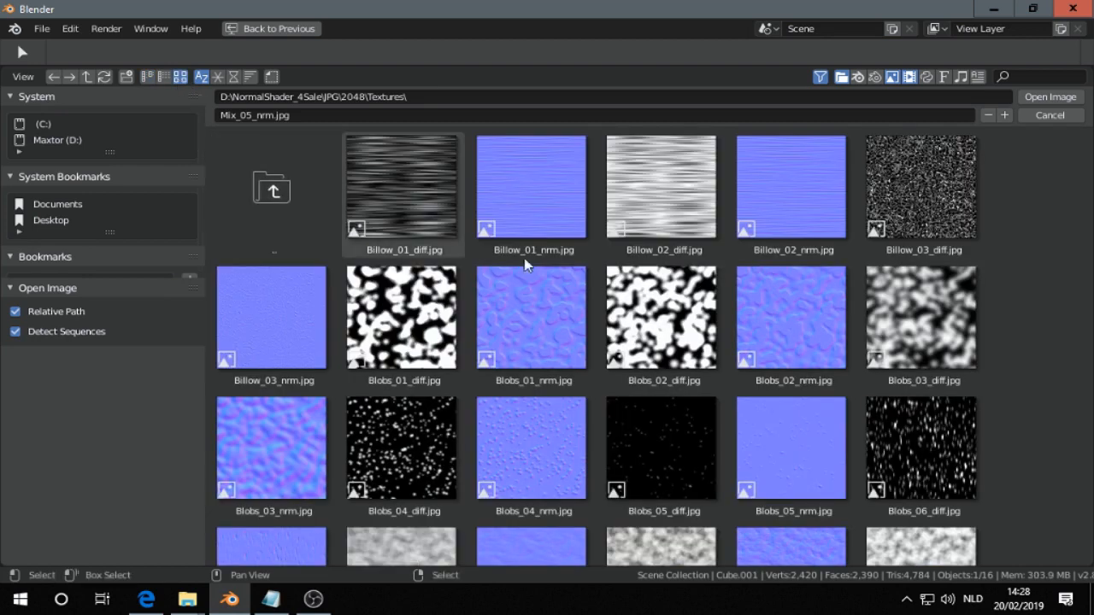
pyautogui.scroll(-3)
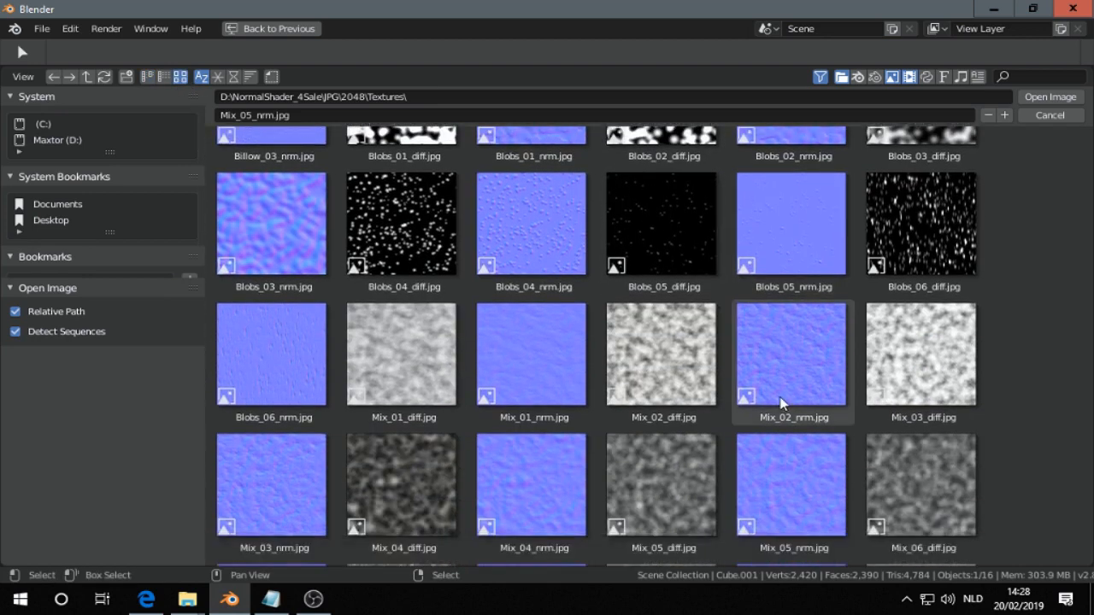
pyautogui.scroll(-3)
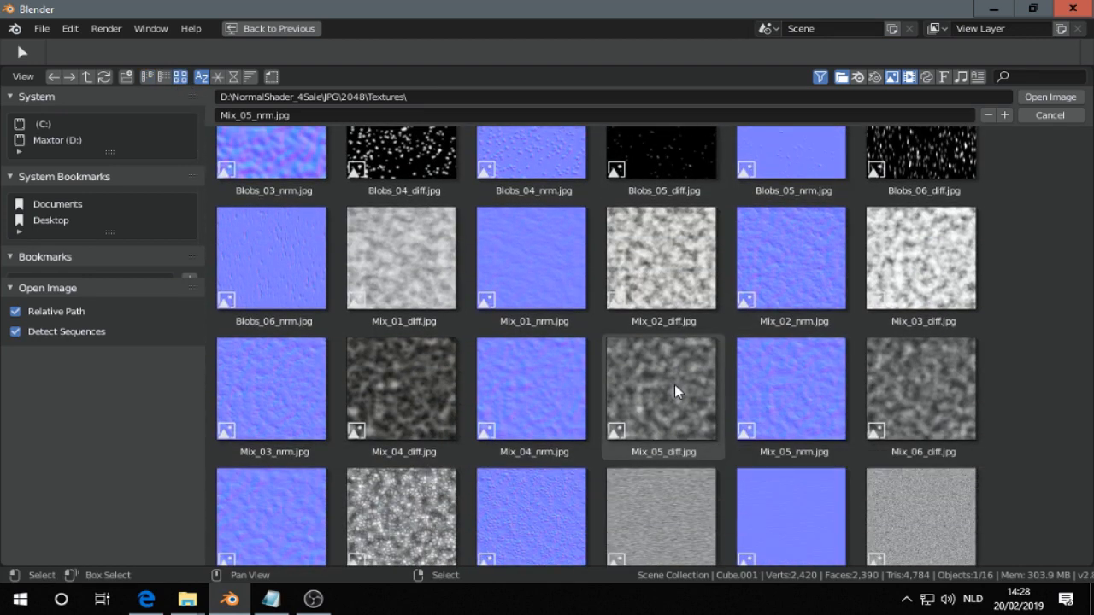
pyautogui.click(663, 389)
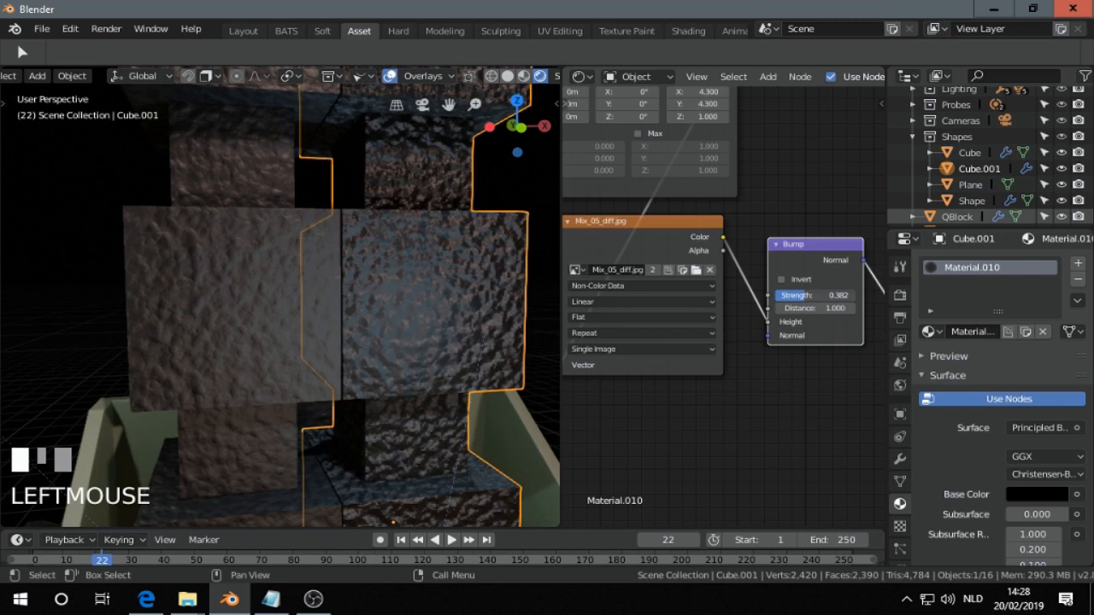
# - Lower the Bump node Strength to about 0.285 for a subtler surface
pyautogui.moveTo(814, 294); pyautogui.dragTo(795, 294)
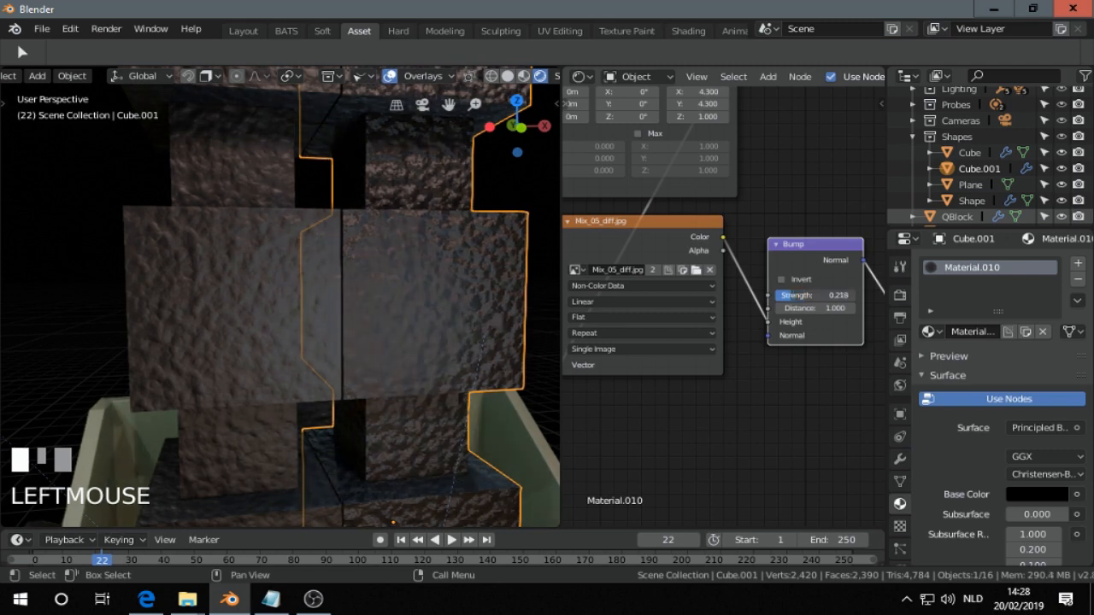
pyautogui.moveTo(821, 294); pyautogui.dragTo(841, 294)
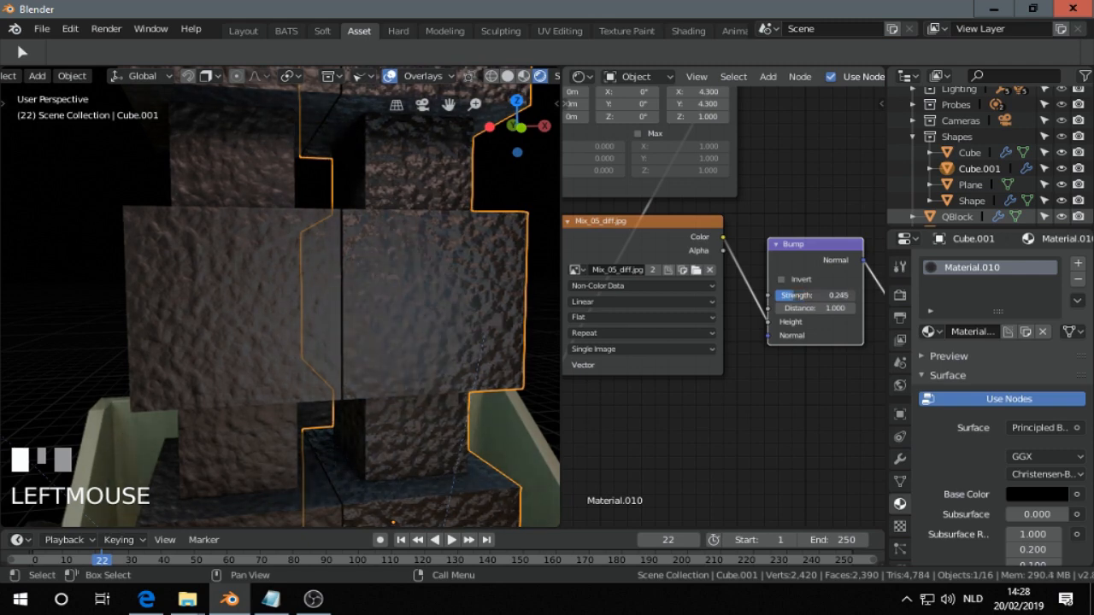
pyautogui.moveTo(818, 294); pyautogui.dragTo(804, 294)
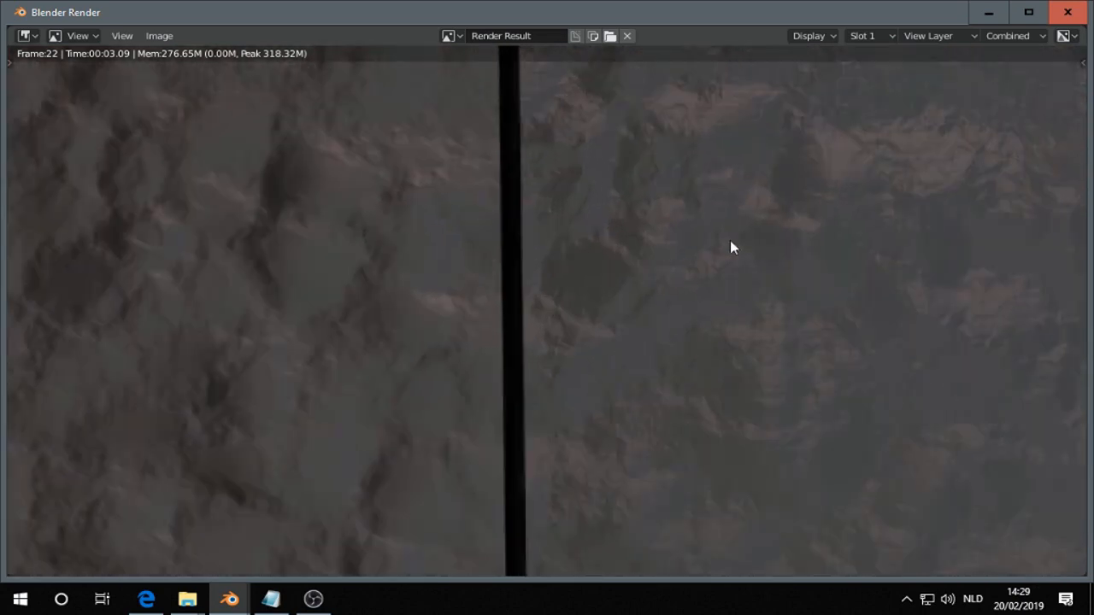
pyautogui.moveTo(641, 243)
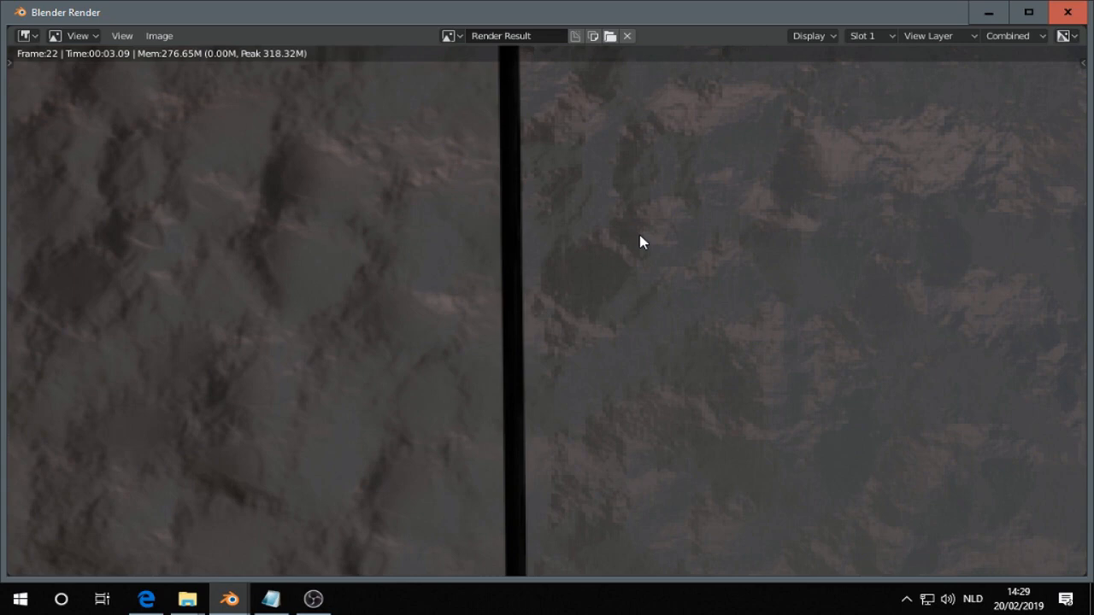
pyautogui.moveTo(663, 260)
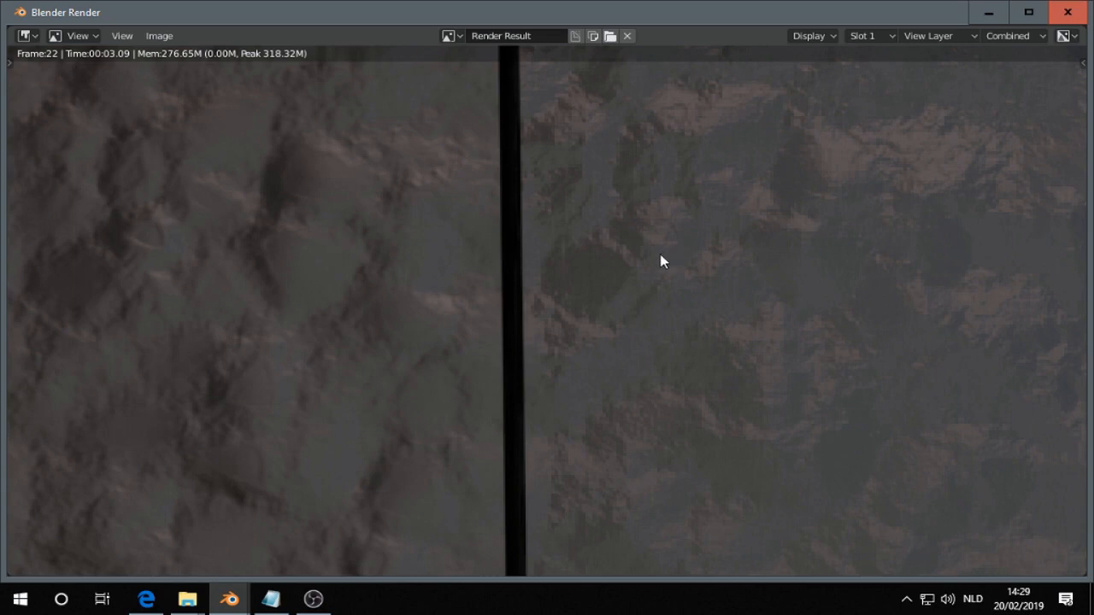
pyautogui.moveTo(646, 212)
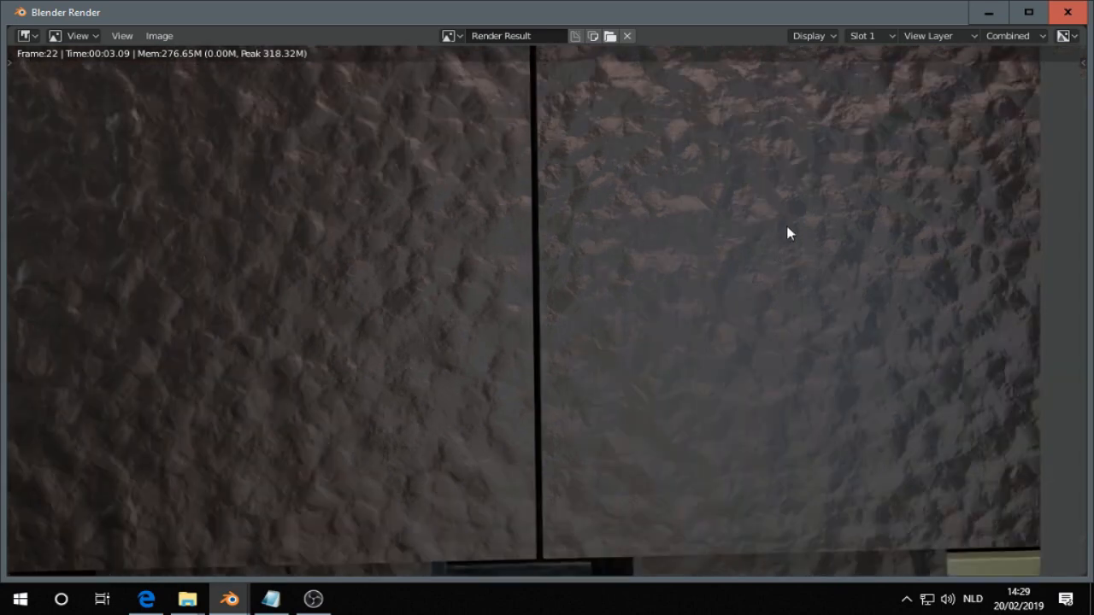
pyautogui.moveTo(742, 276)
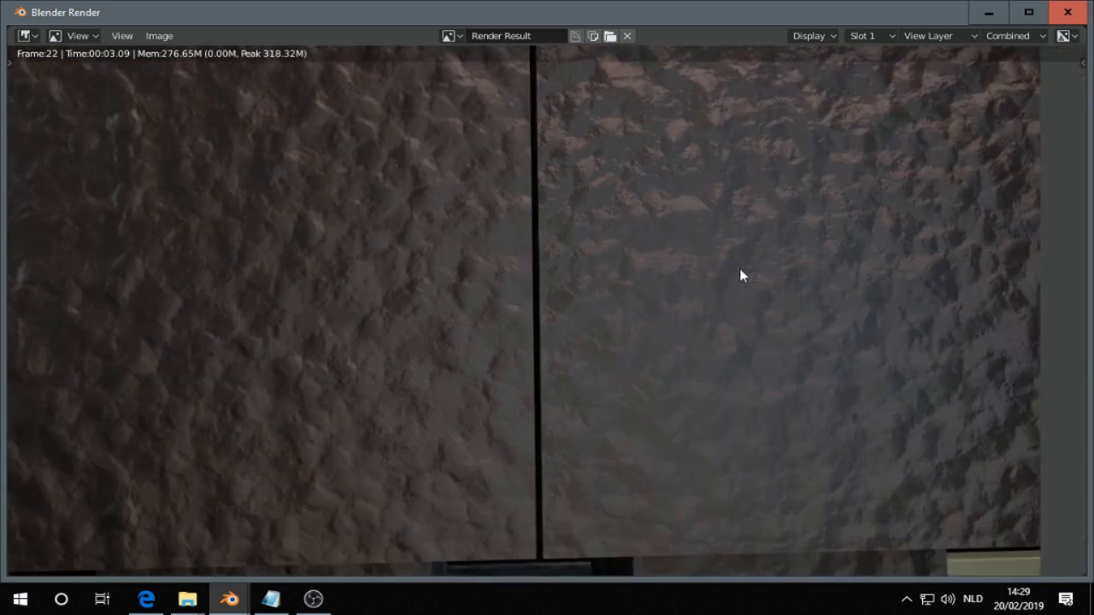
pyautogui.moveTo(752, 250)
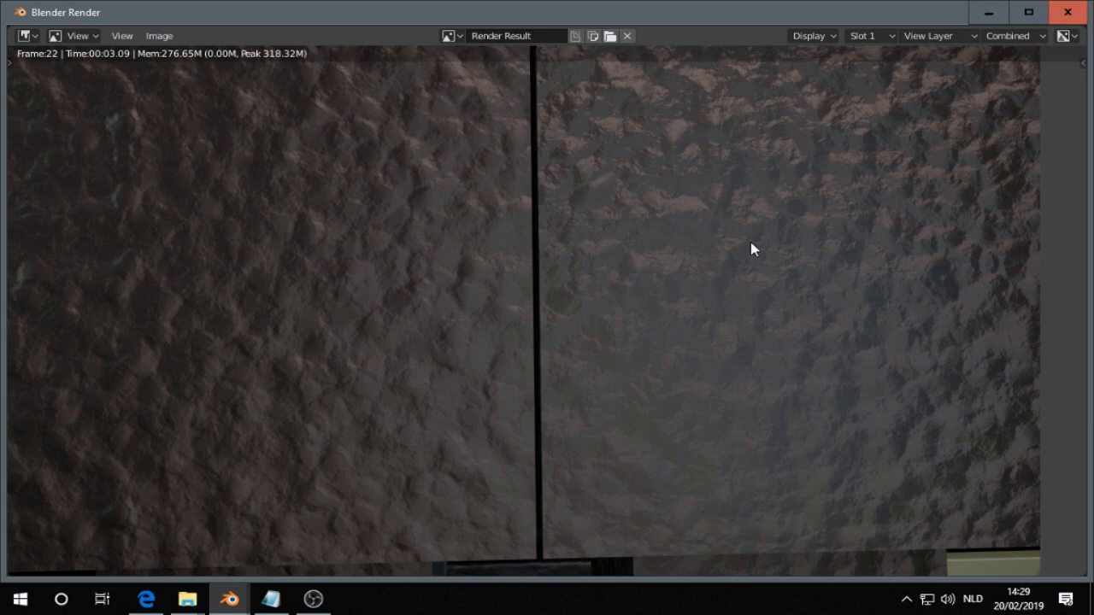
pyautogui.moveTo(838, 333)
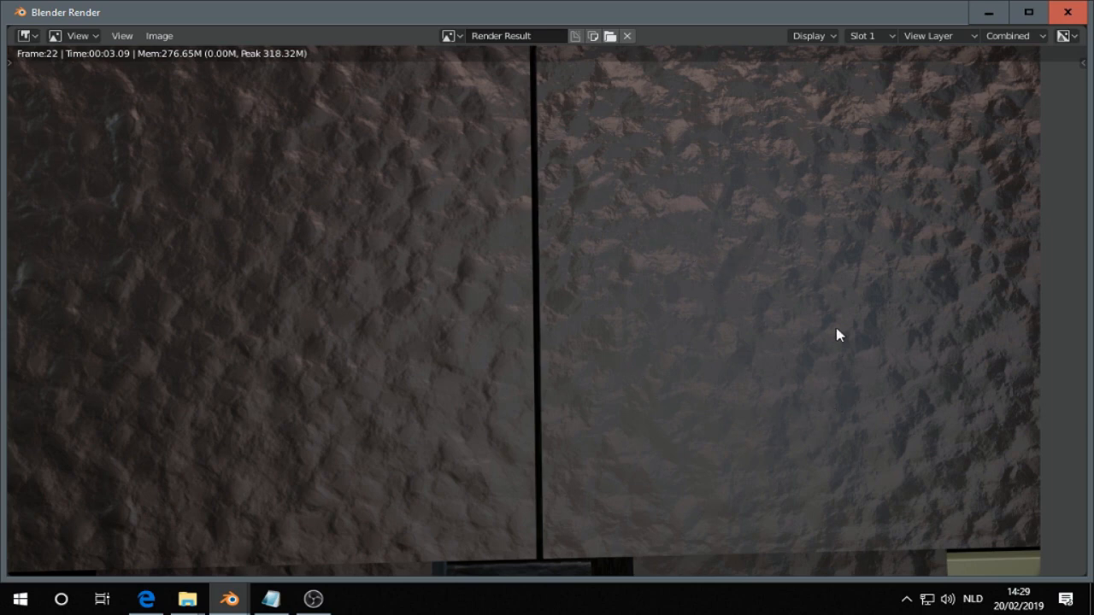
pyautogui.moveTo(756, 260)
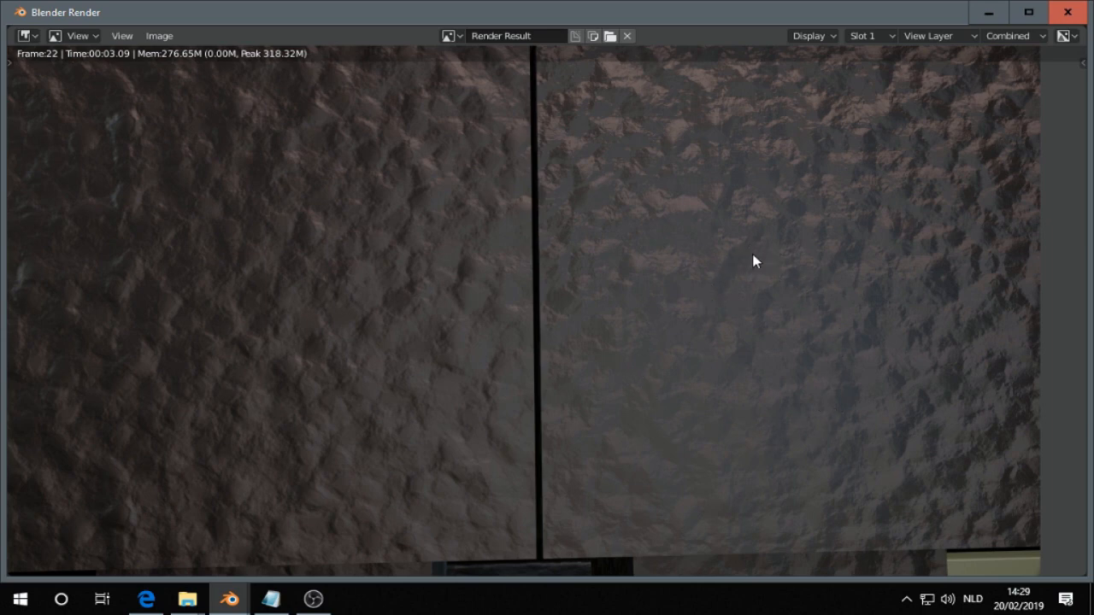
pyautogui.moveTo(749, 263)
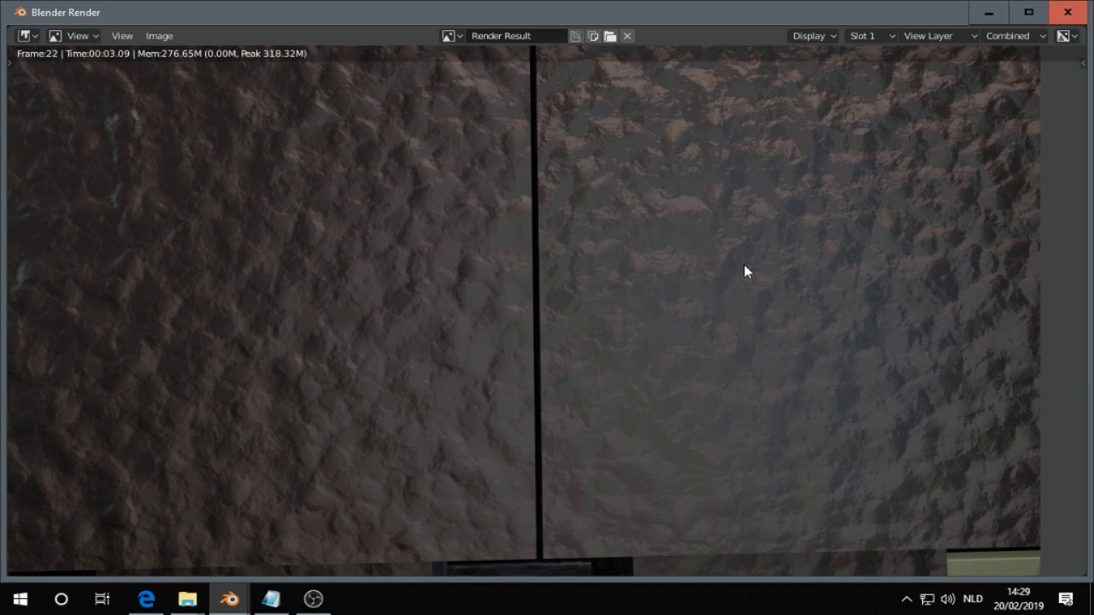
pyautogui.moveTo(547, 390)
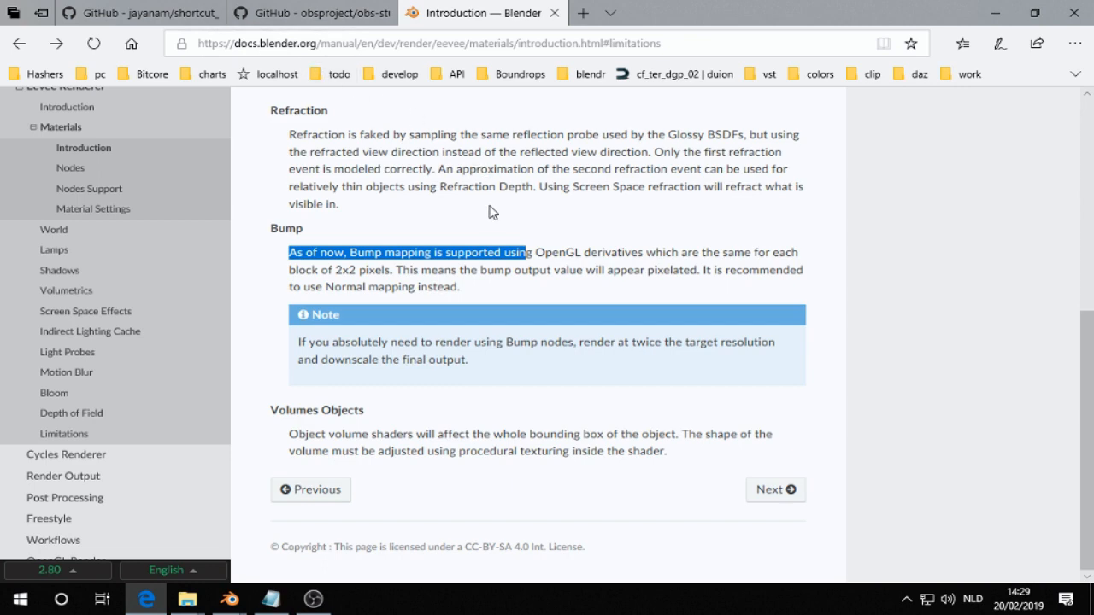
pyautogui.moveTo(438, 215)
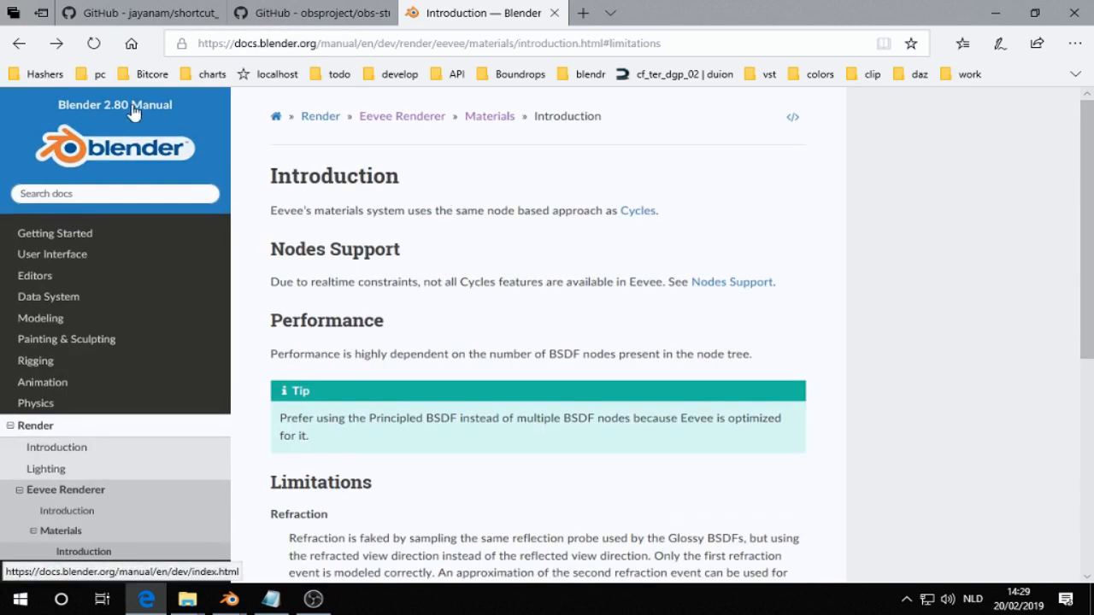
# - Scroll the Eevee Materials manual page to the Limitations > Bump explanation
pyautogui.scroll(-3)
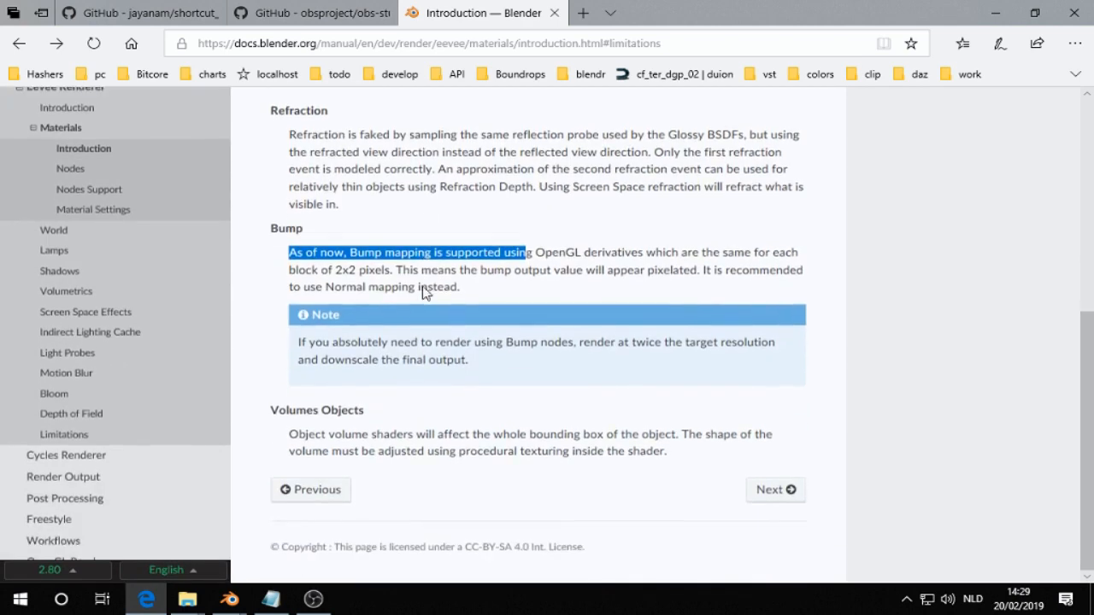
pyautogui.moveTo(340, 239)
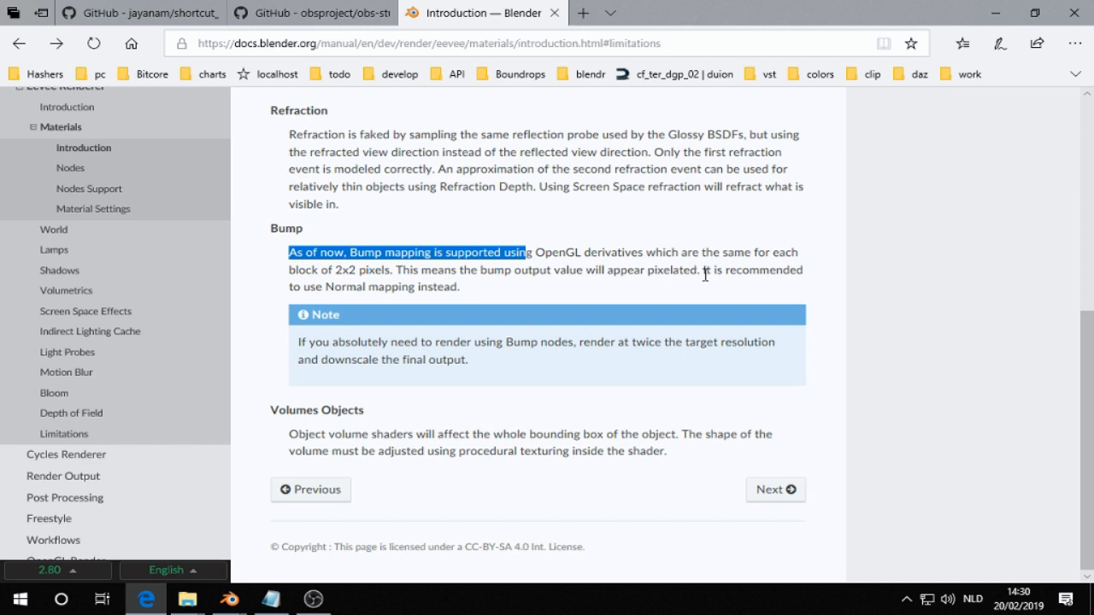
pyautogui.moveTo(704, 291)
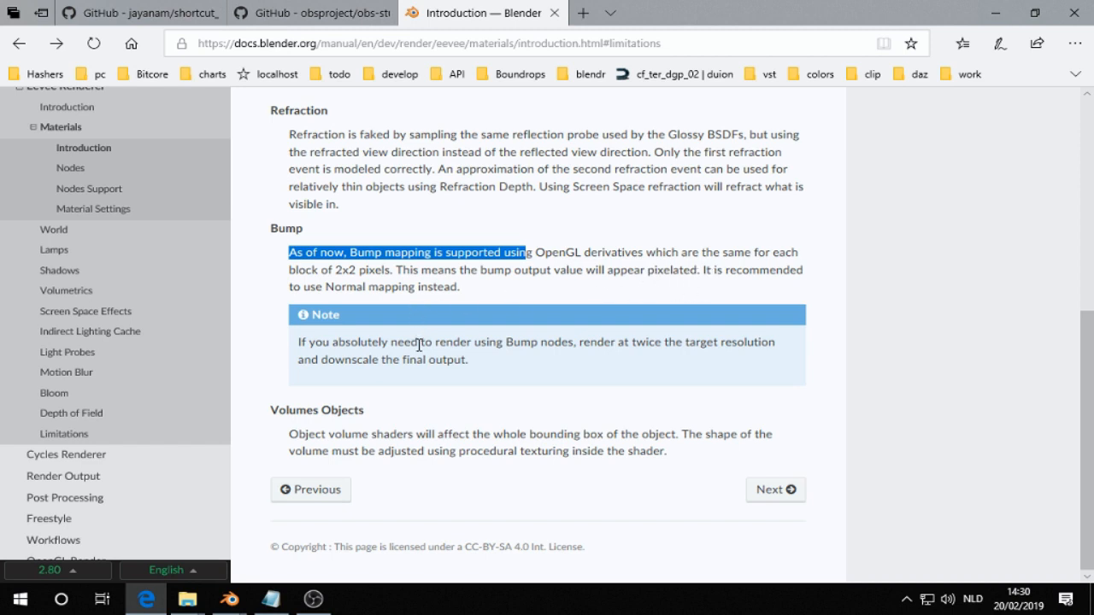
pyautogui.moveTo(681, 340)
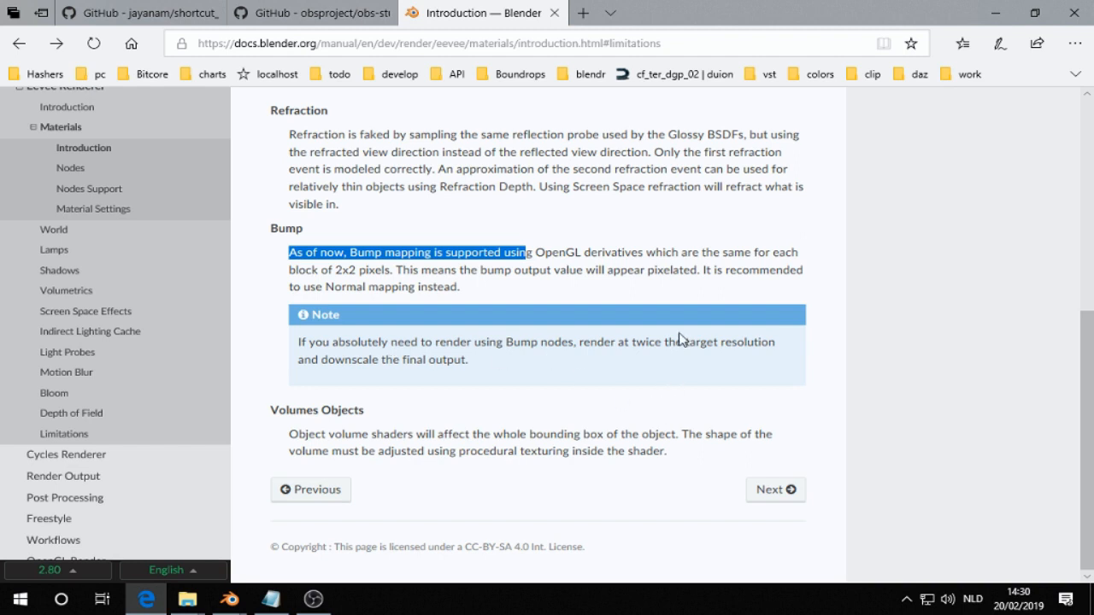